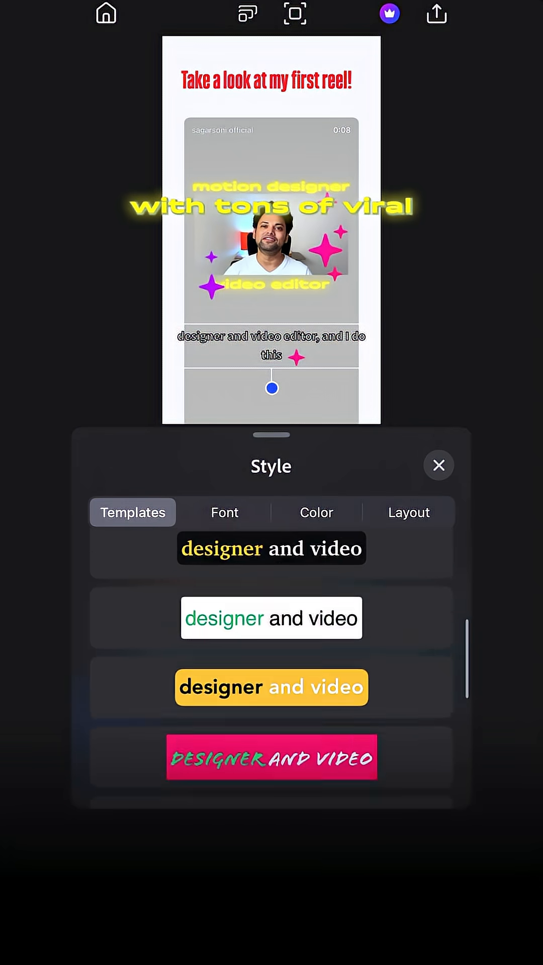
- Choose a caption style template for the clip's captions
click(438, 465)
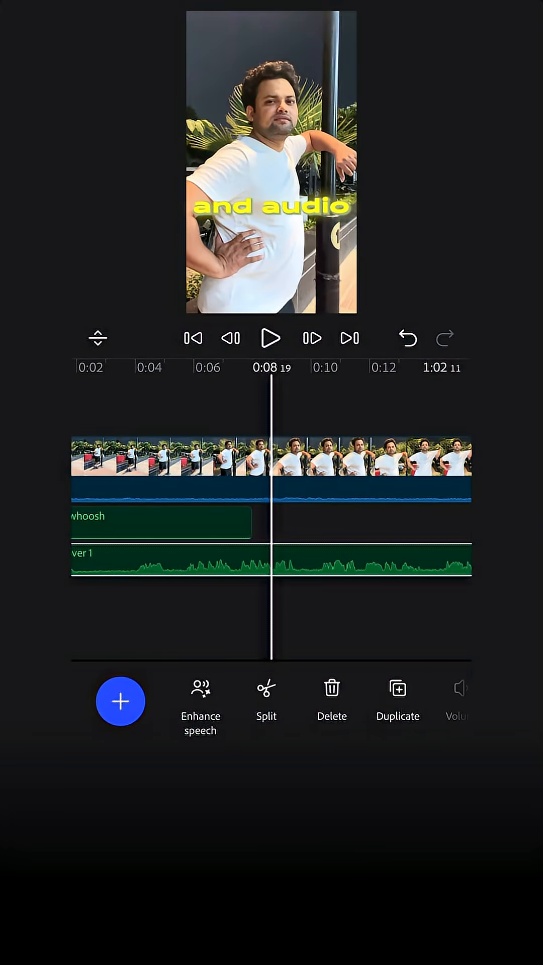
- Enable Enhance speech with its level adjusted, then change the clip's playback speed
click(199, 696)
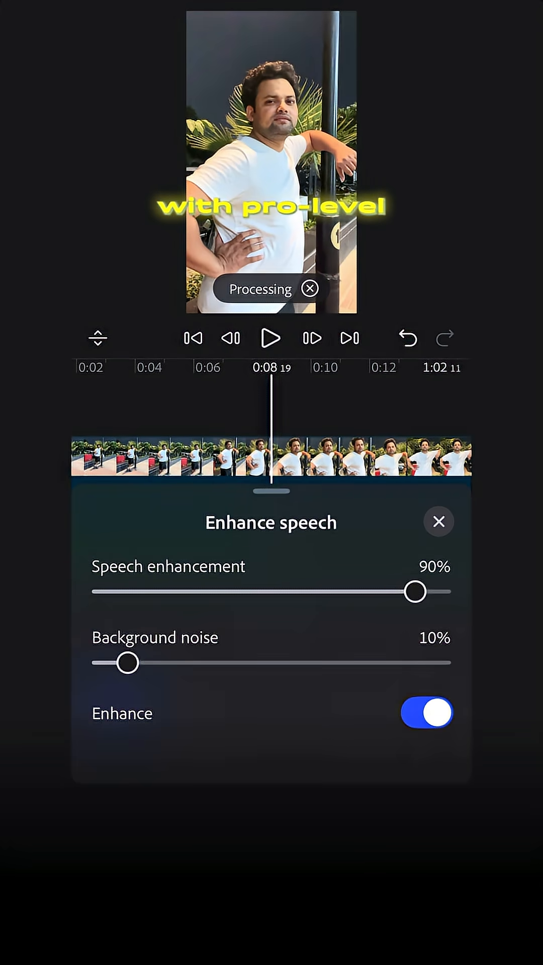
drag(416, 591, 212, 591)
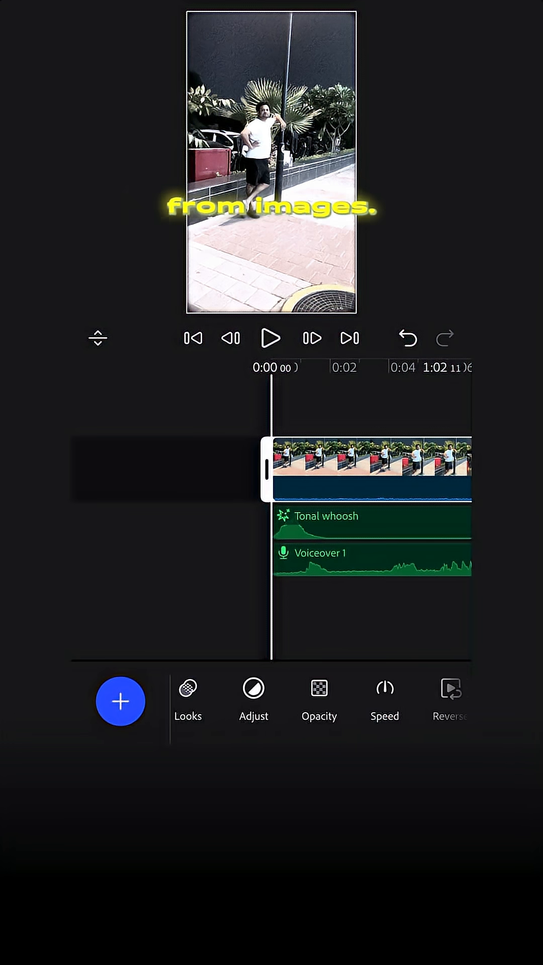
click(384, 696)
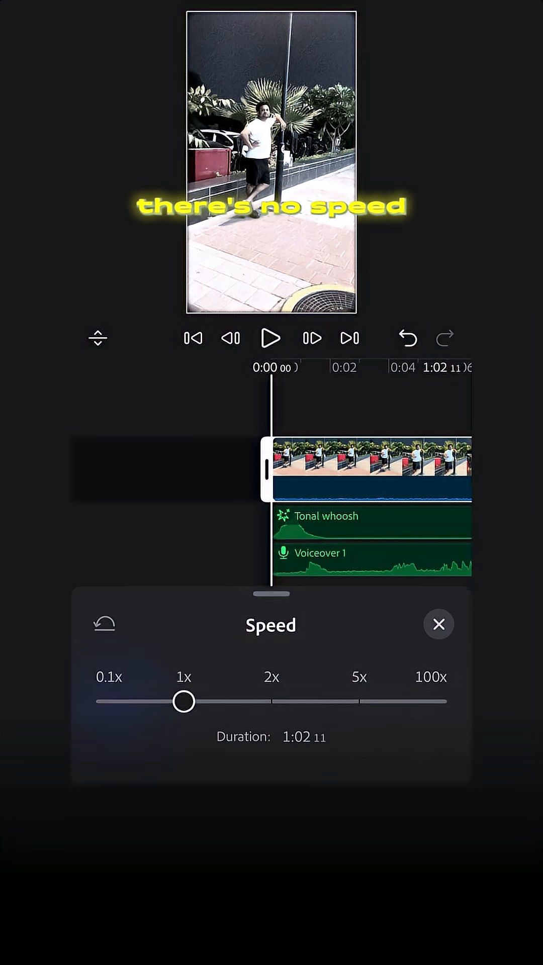
drag(183, 701, 279, 695)
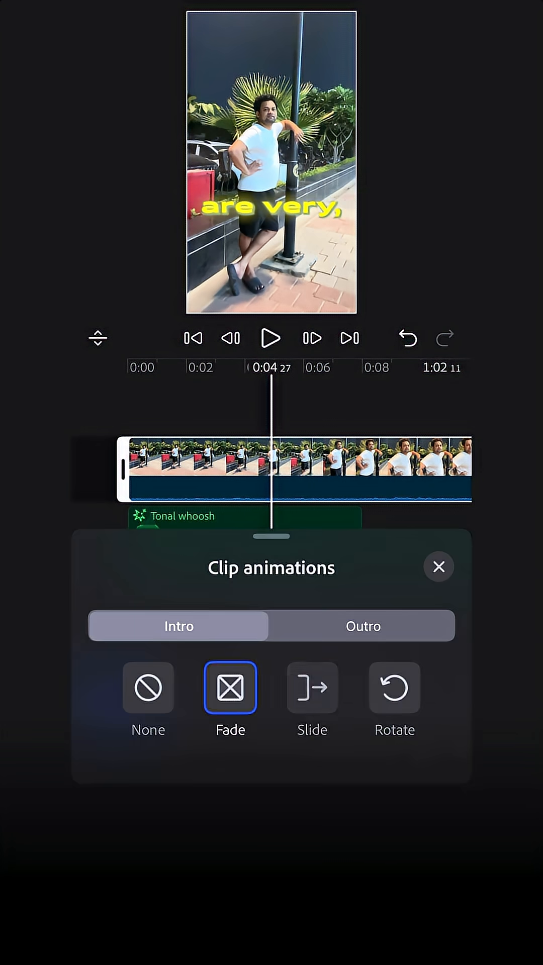
- Finish the Fade intro animation, review the premium subscription plans, and return to editing
click(438, 567)
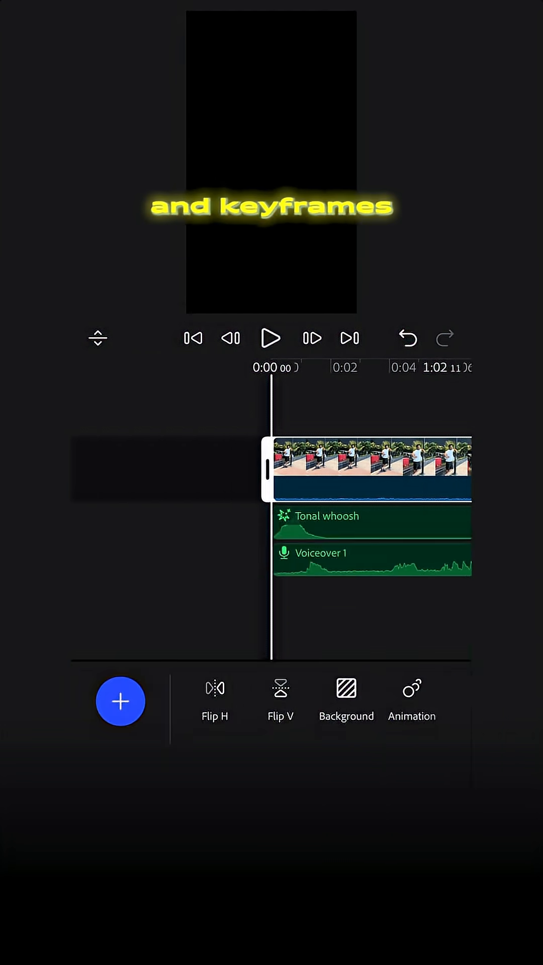
click(346, 702)
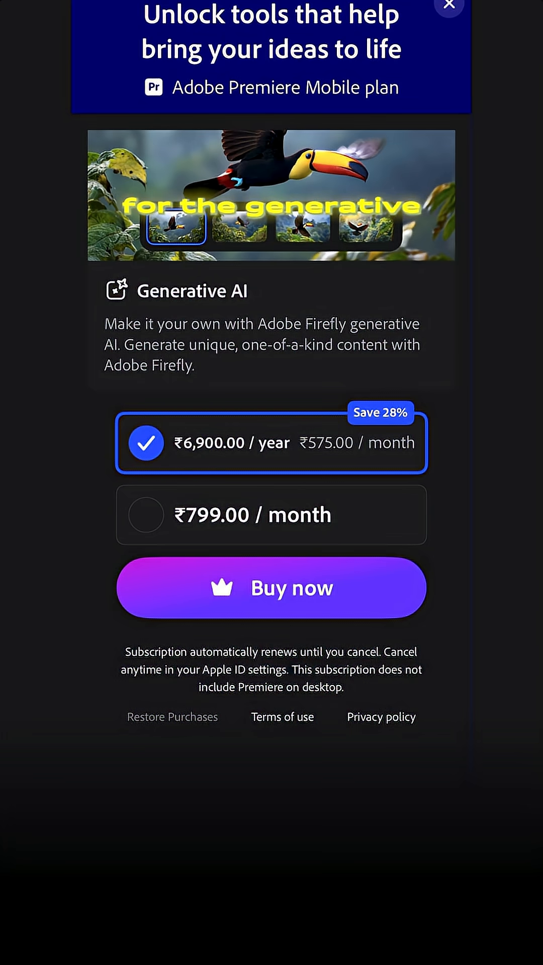
click(448, 7)
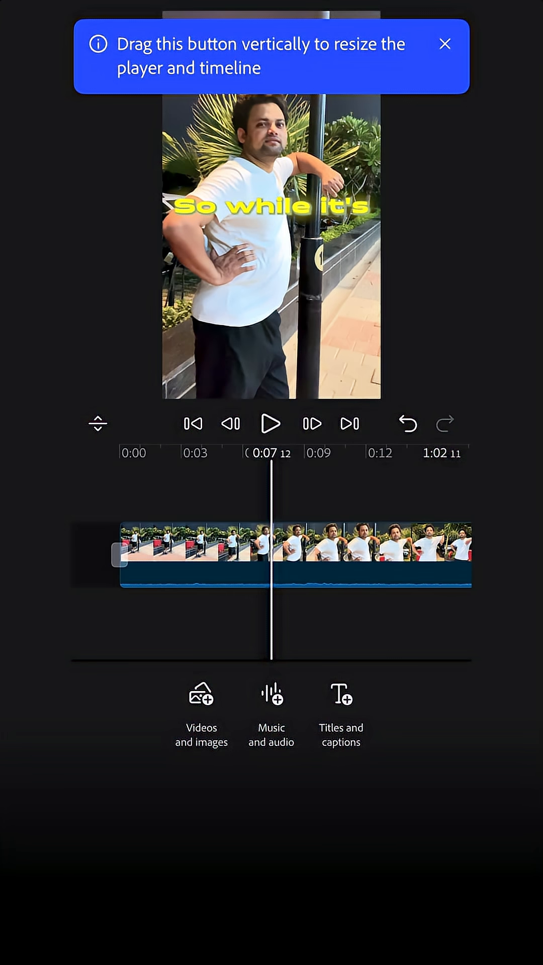